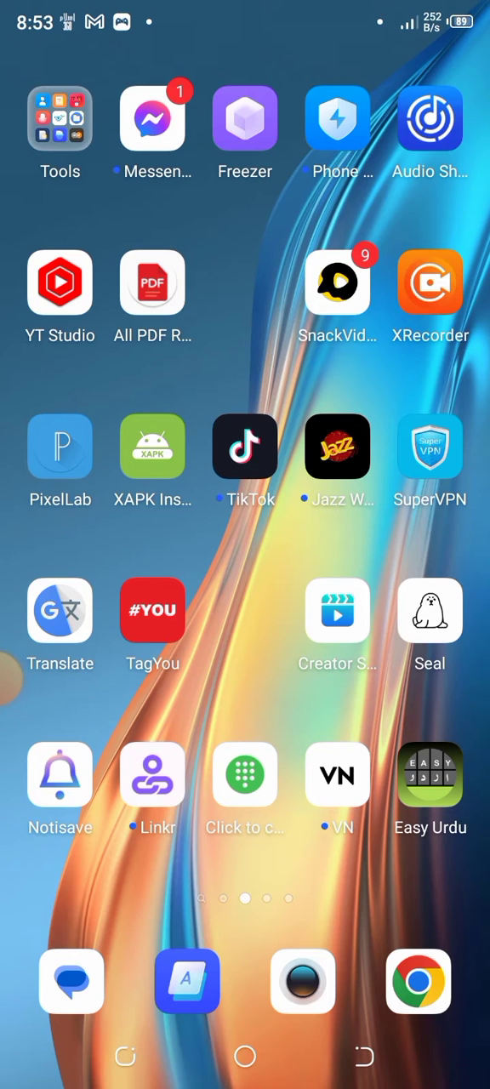
- Swipe across the home screen pages toward the Settings app icon
scroll(left, 3)
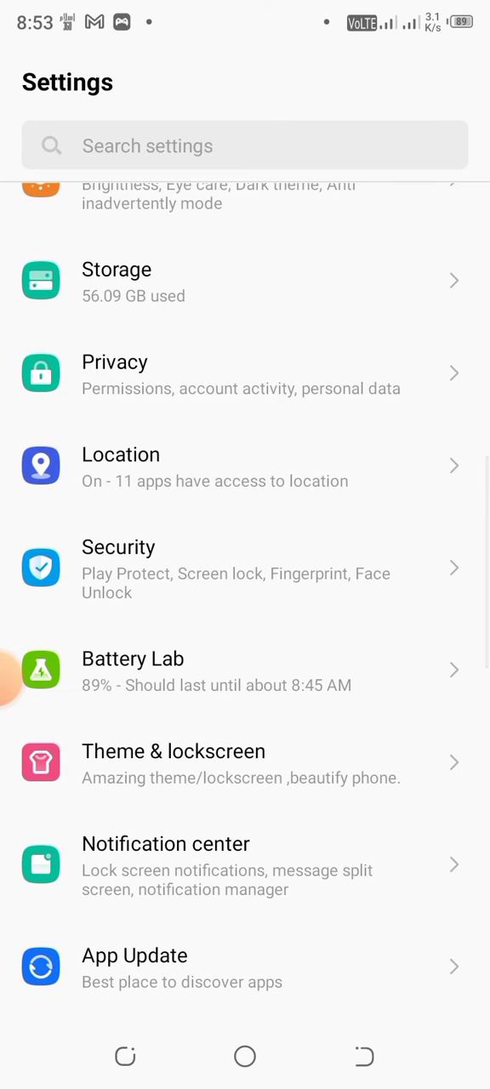
- Enter the Security settings and proceed through App Lock setup to the security question
click(119, 547)
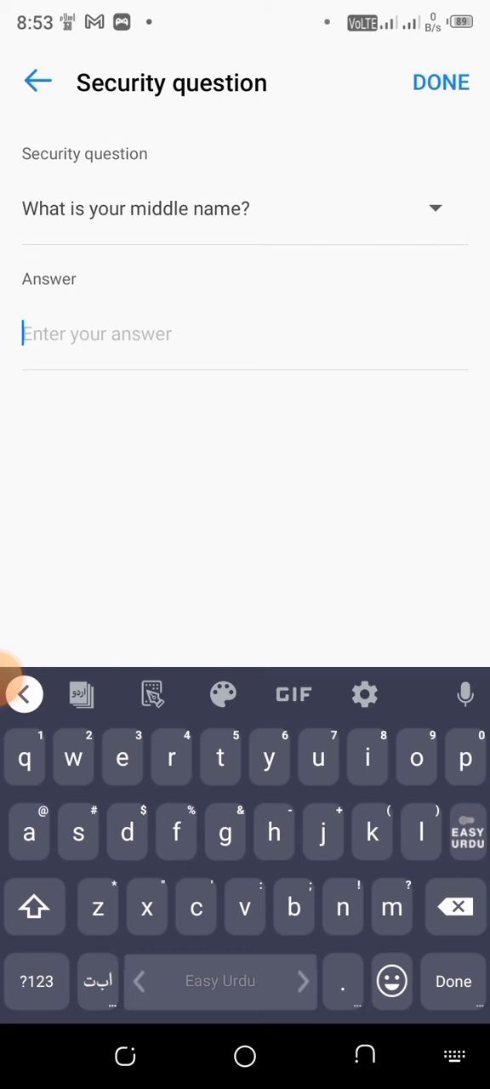
- Answer the middle-name security question with 'alam' and finish with DONE
text(alam)
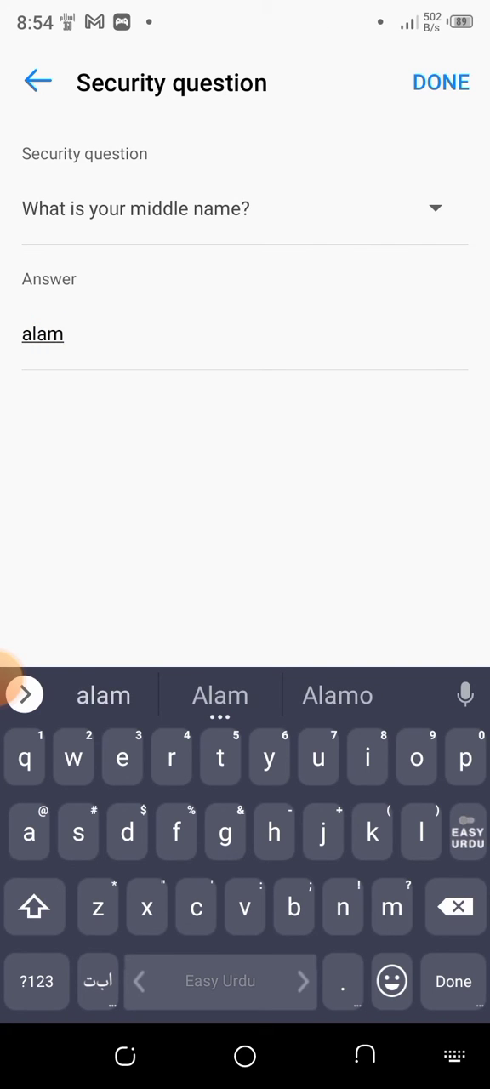
click(441, 82)
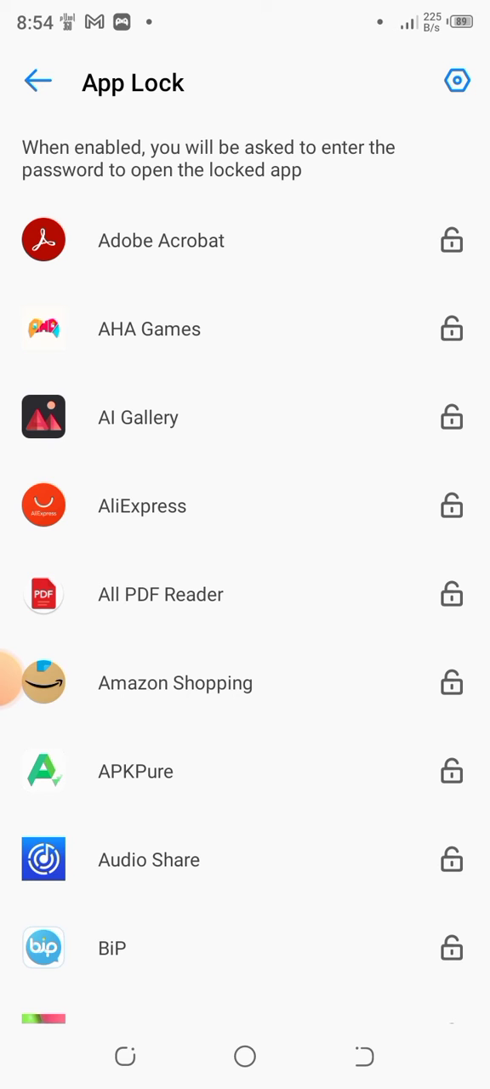
- Scroll the App Lock list to Snapchat and lock it with its padlock toggle
scroll(down, 3)
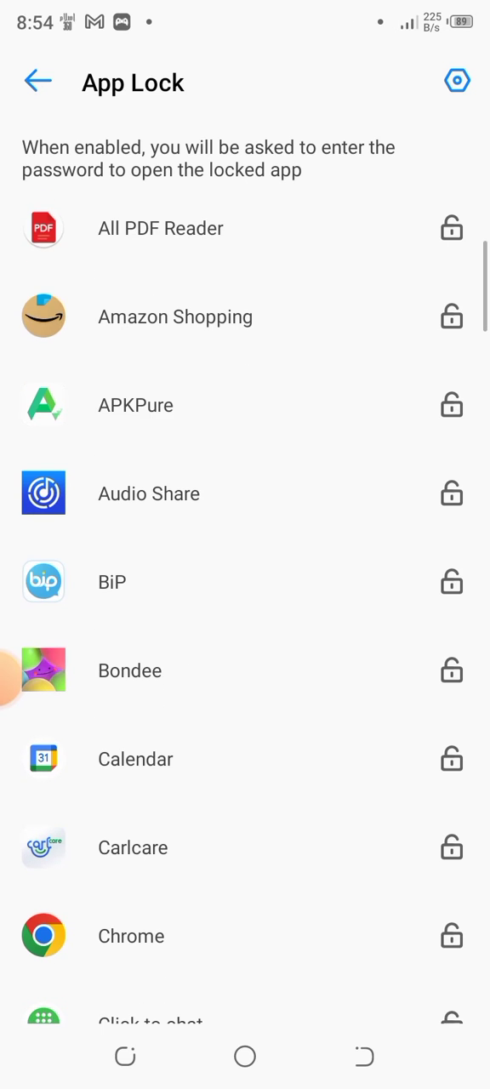
scroll(down, 3)
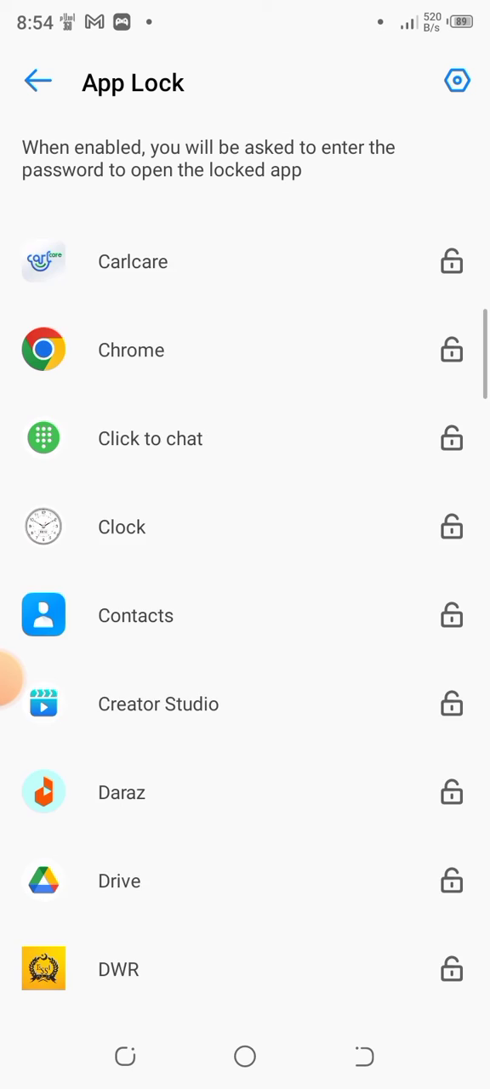
scroll(down, 3)
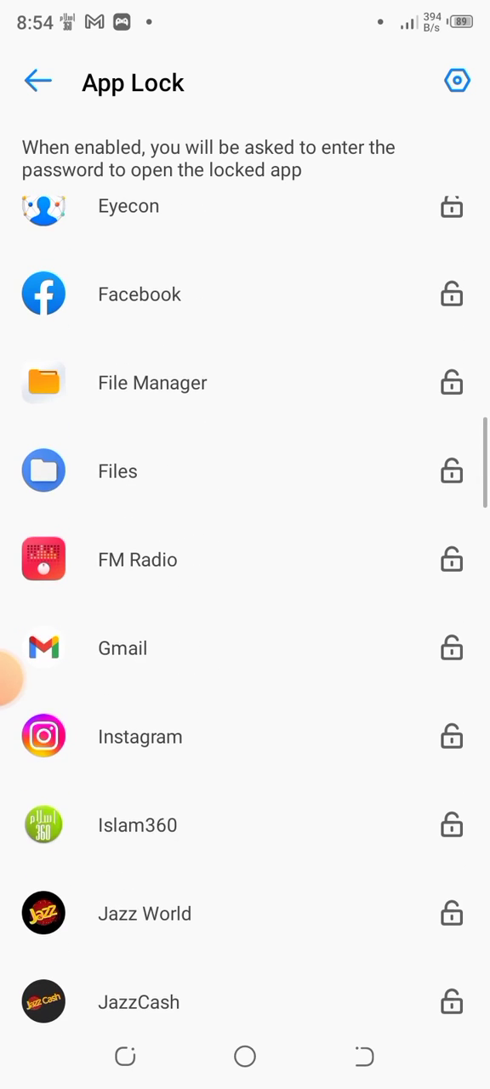
scroll(down, 3)
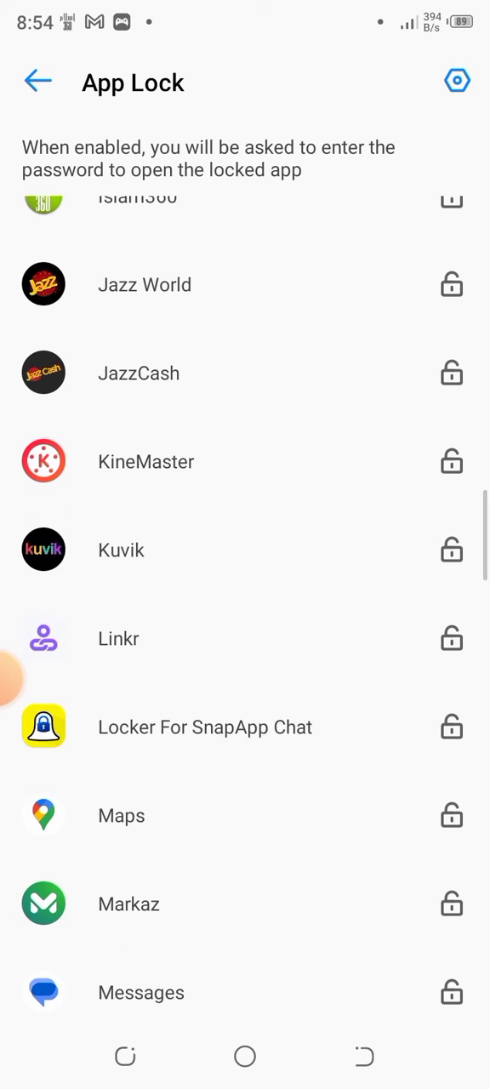
scroll(down, 3)
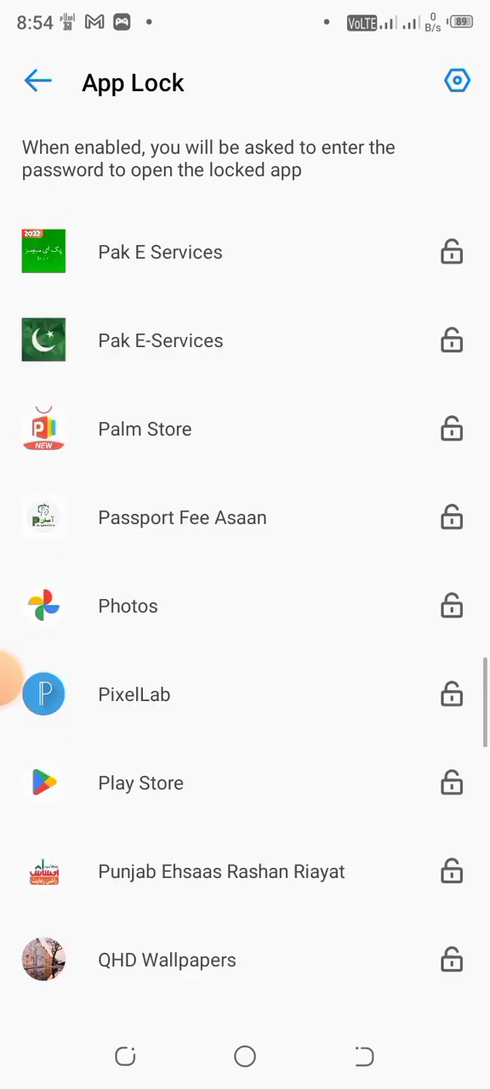
scroll(down, 3)
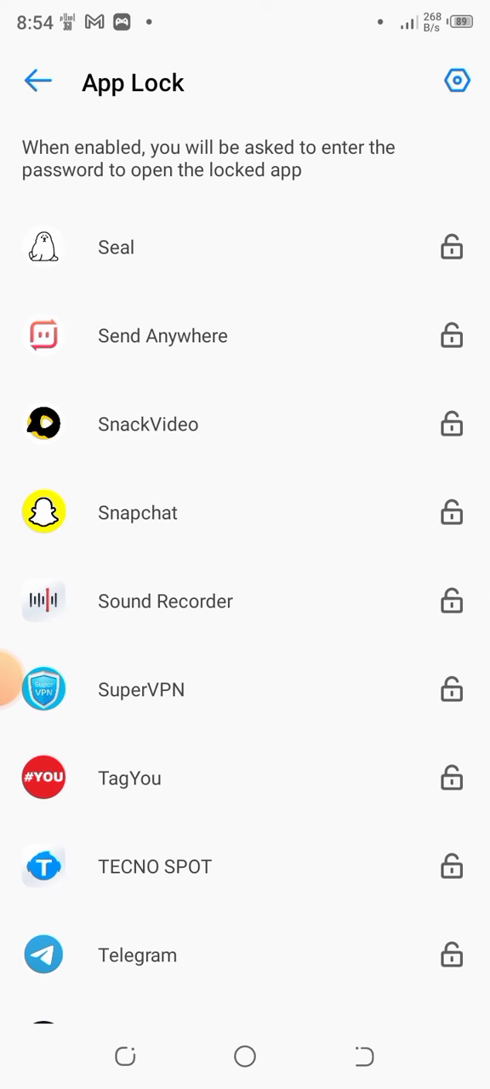
click(452, 512)
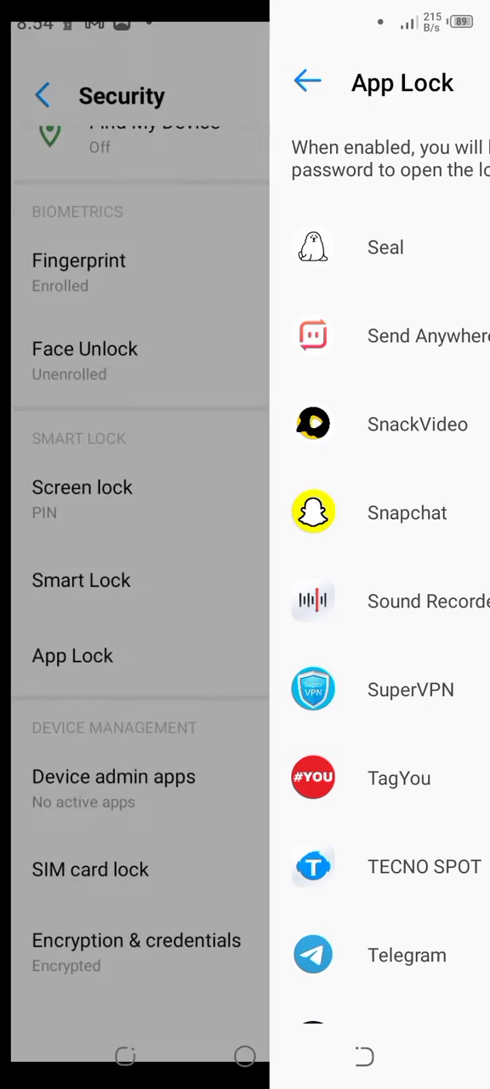
- Return home, swipe to Snapchat and launch it to trigger the lock prompt
key(HOME)
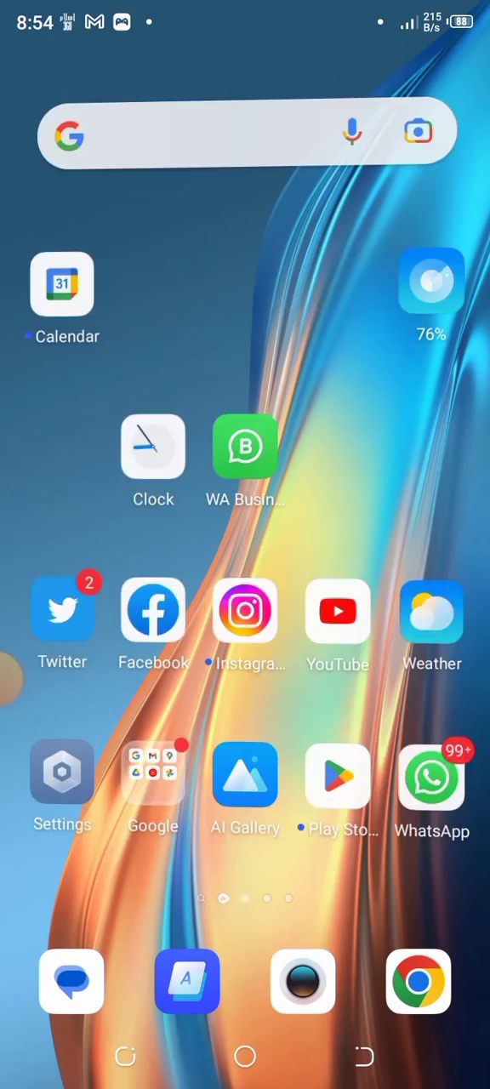
scroll(left, 3)
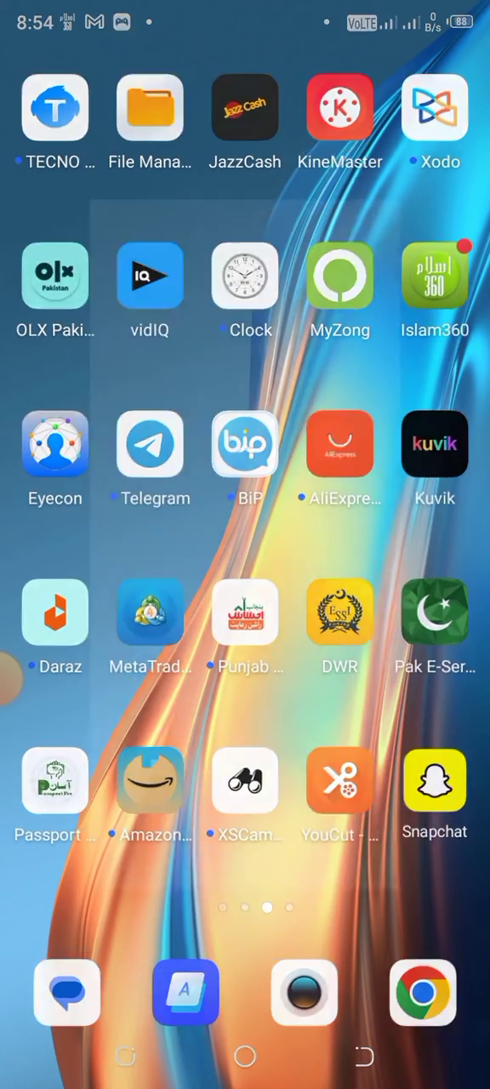
click(434, 781)
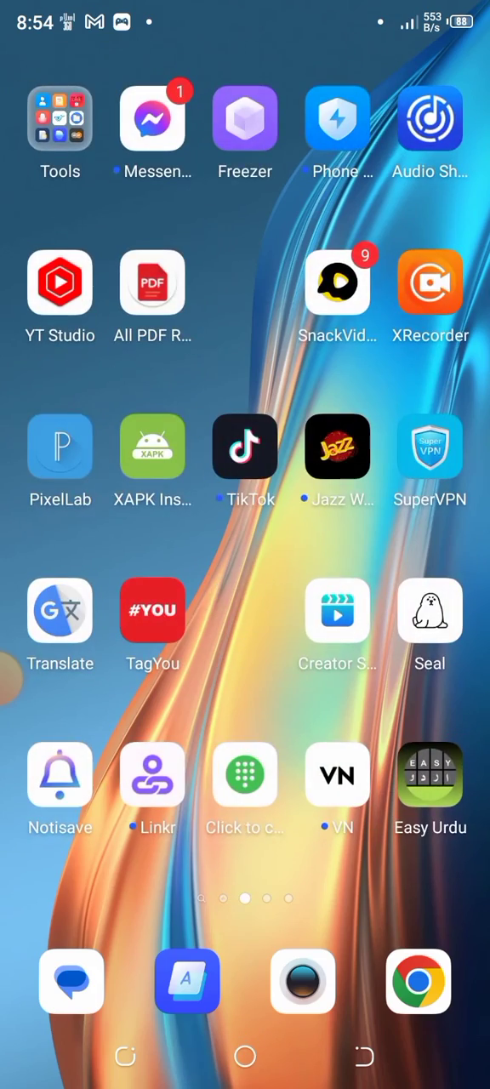
scroll(left, 3)
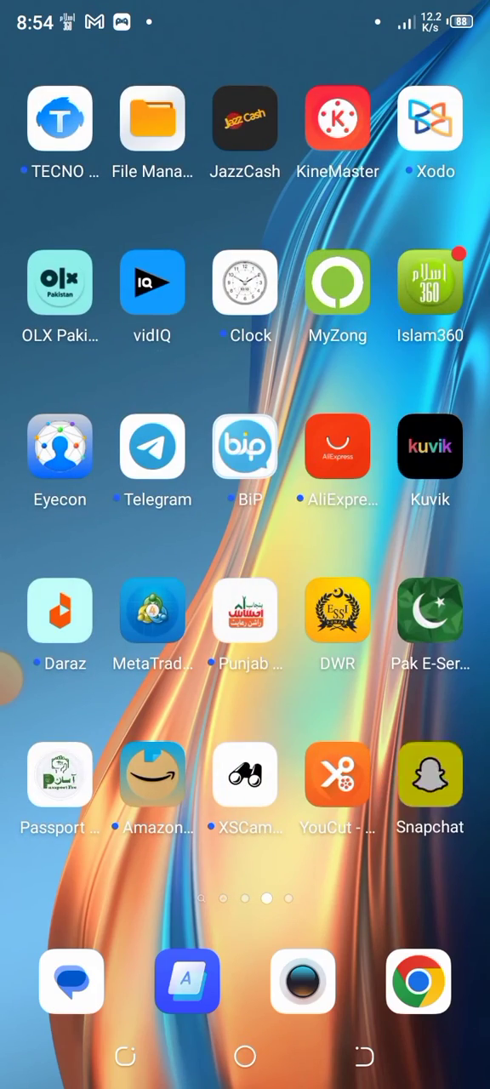